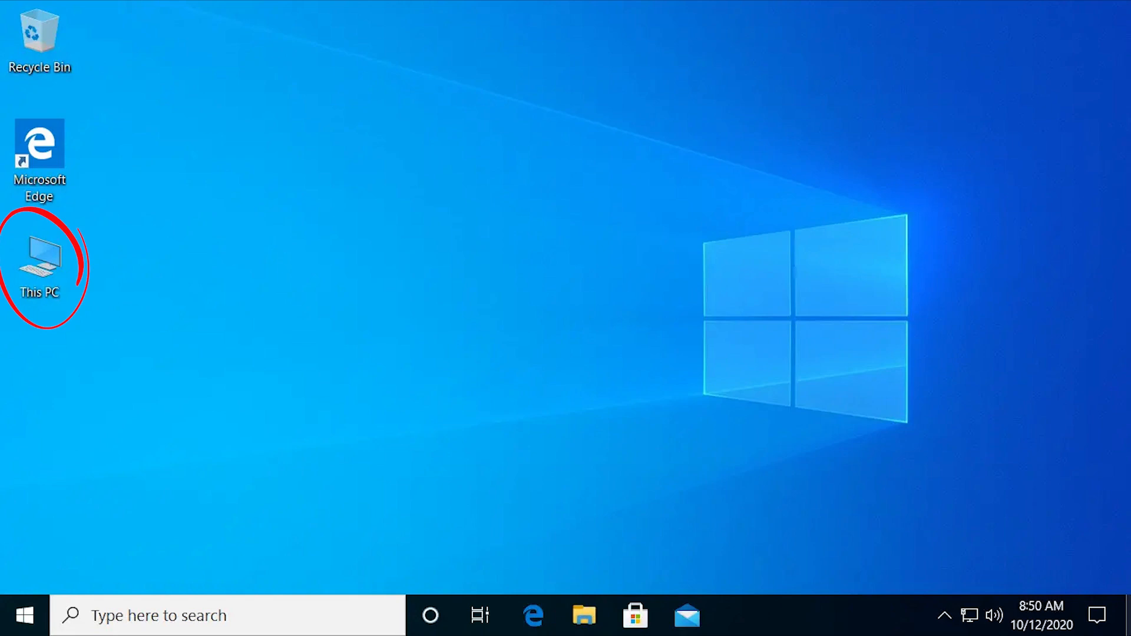
Enable the My Computer desktop icon through Desktop Properties' Customize Desktop settings
{"action": "double_click", "coordinate": [38, 257]}
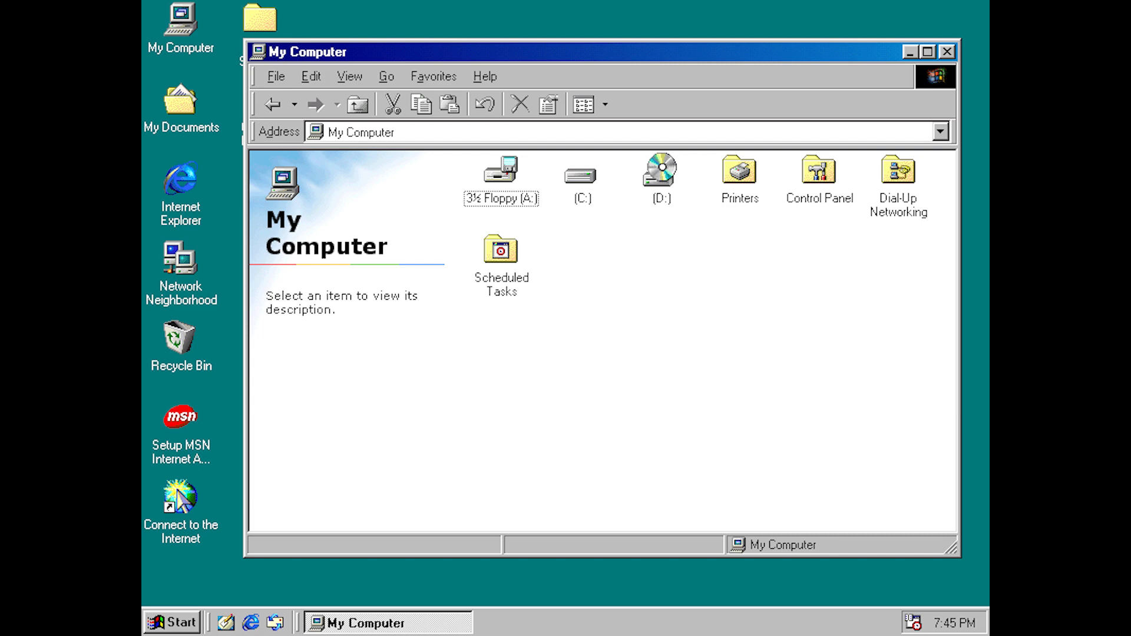
{"action": "left_click", "coordinate": [172, 622]}
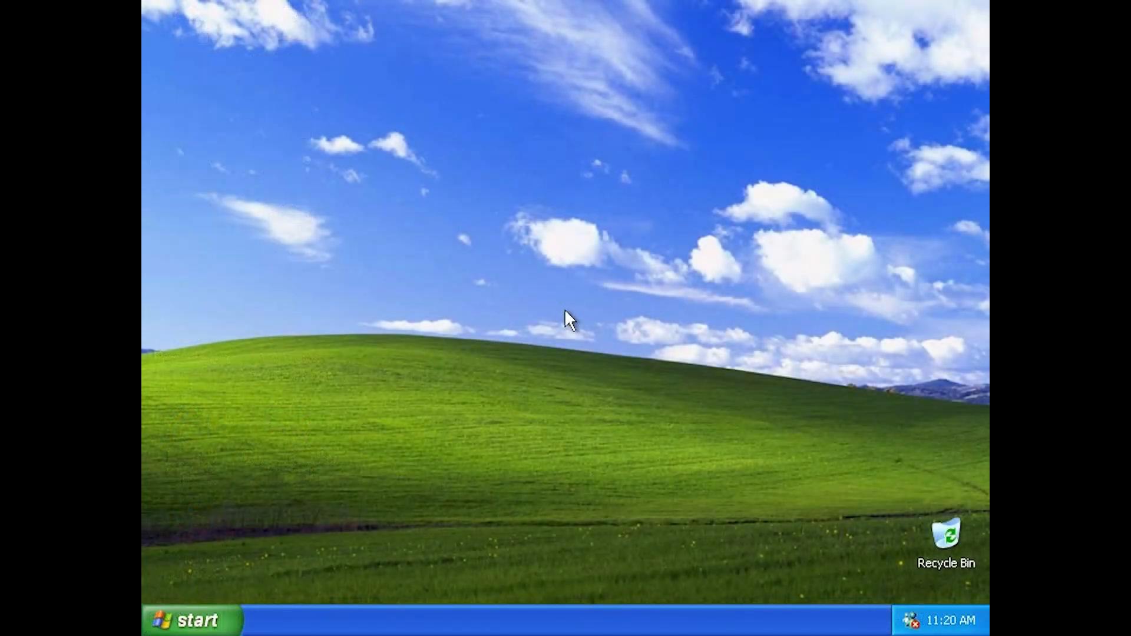
{"action": "left_click", "coordinate": [194, 621]}
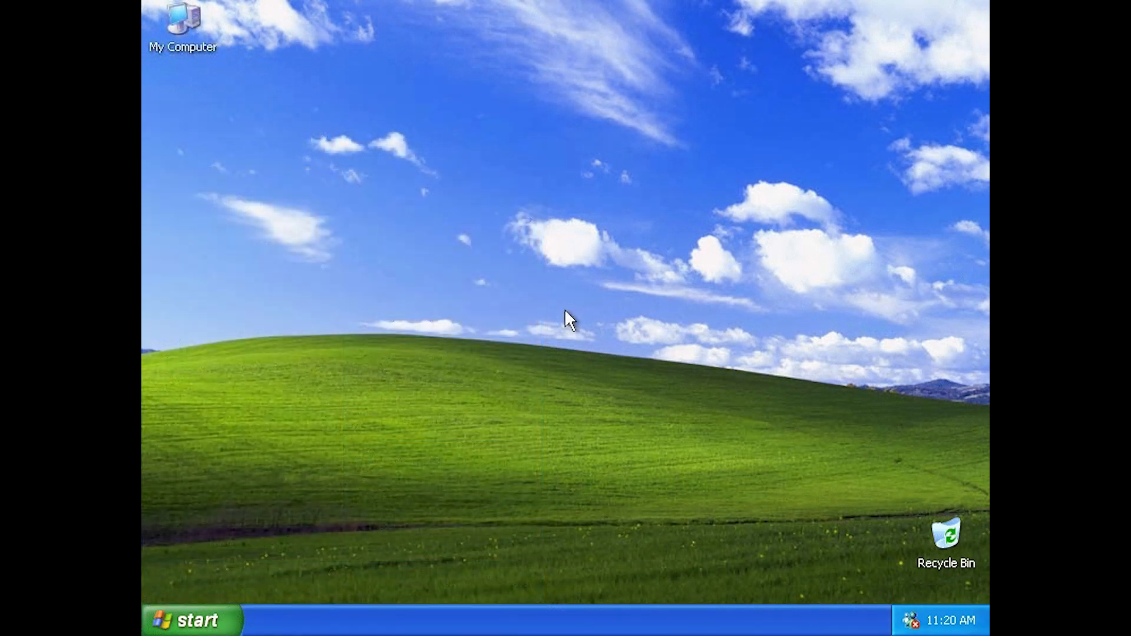
{"action": "double_click", "coordinate": [182, 19]}
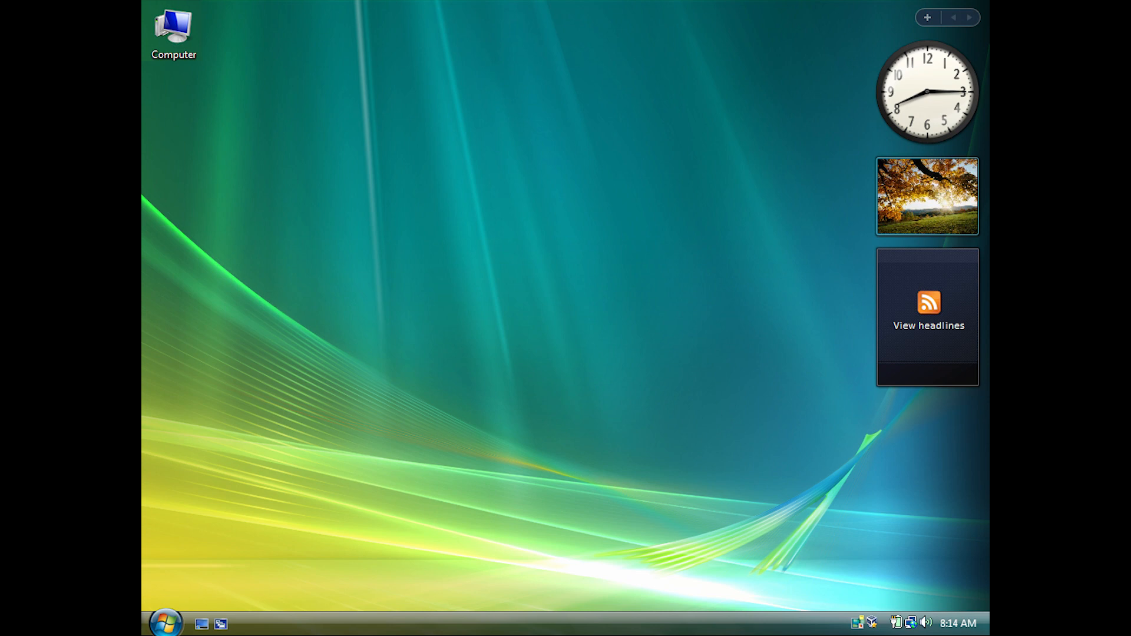
Select This PC in File Explorer to list Local Disk (C:) and DVD Drive (D:)
{"action": "left_click", "coordinate": [170, 623]}
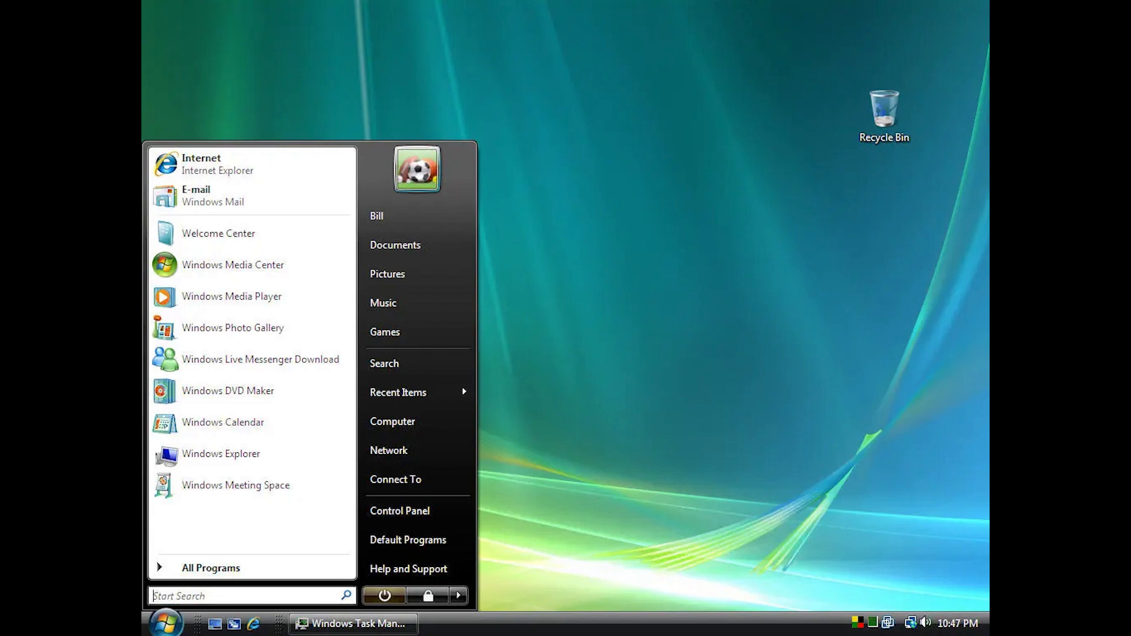
{"action": "left_click", "coordinate": [392, 421]}
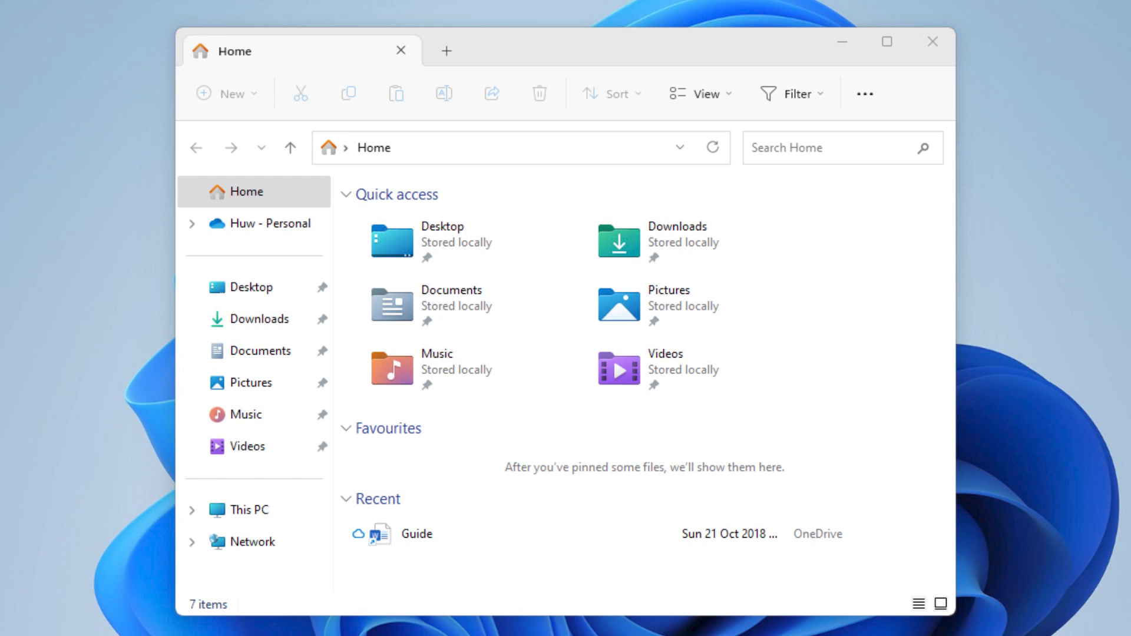
{"action": "left_click", "coordinate": [251, 510]}
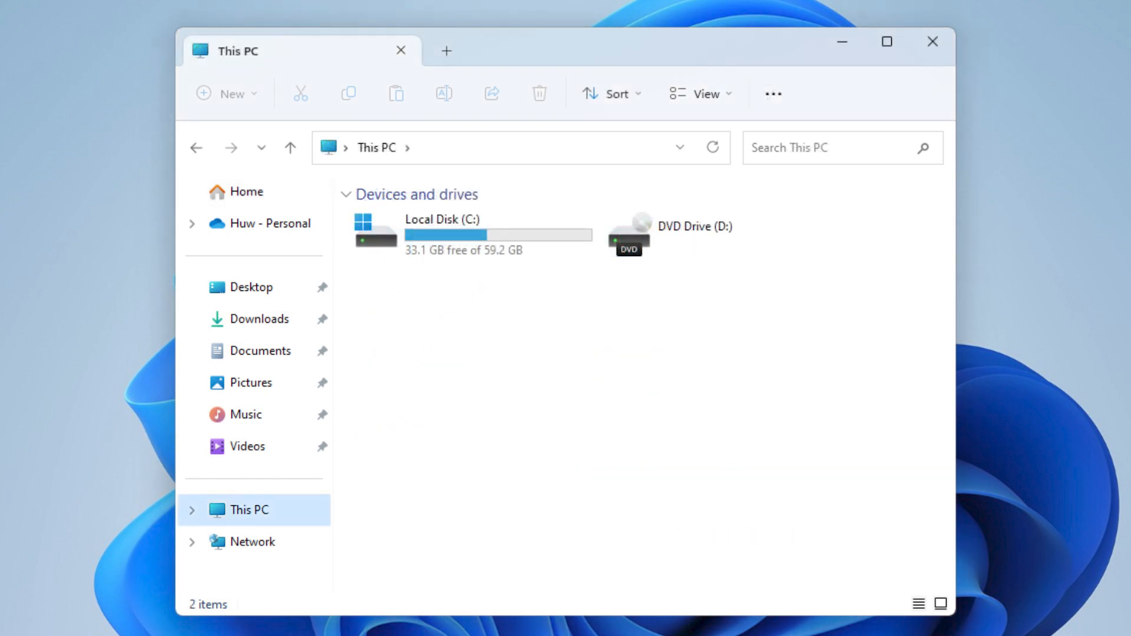